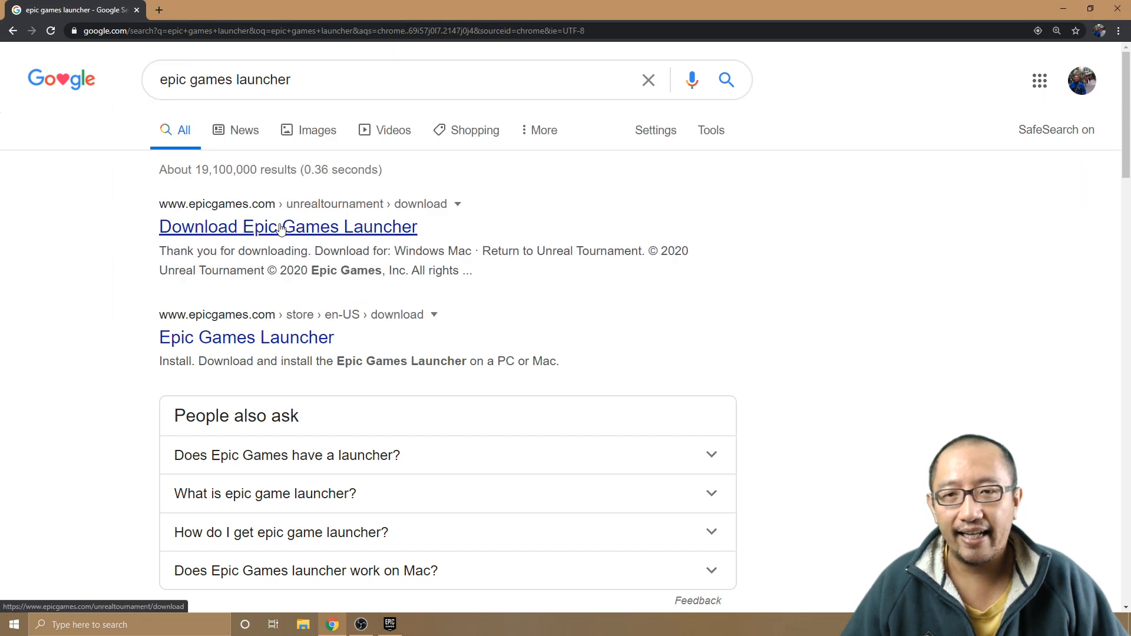
{"action": "mouse_move", "coordinate": [323, 70]}
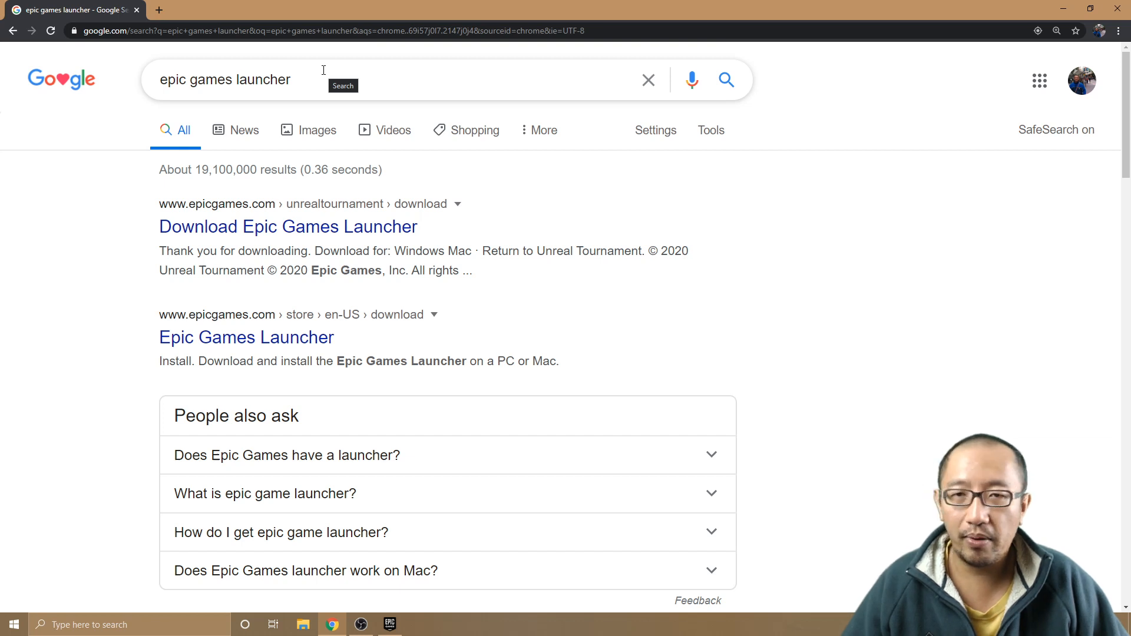
{"action": "mouse_move", "coordinate": [316, 82]}
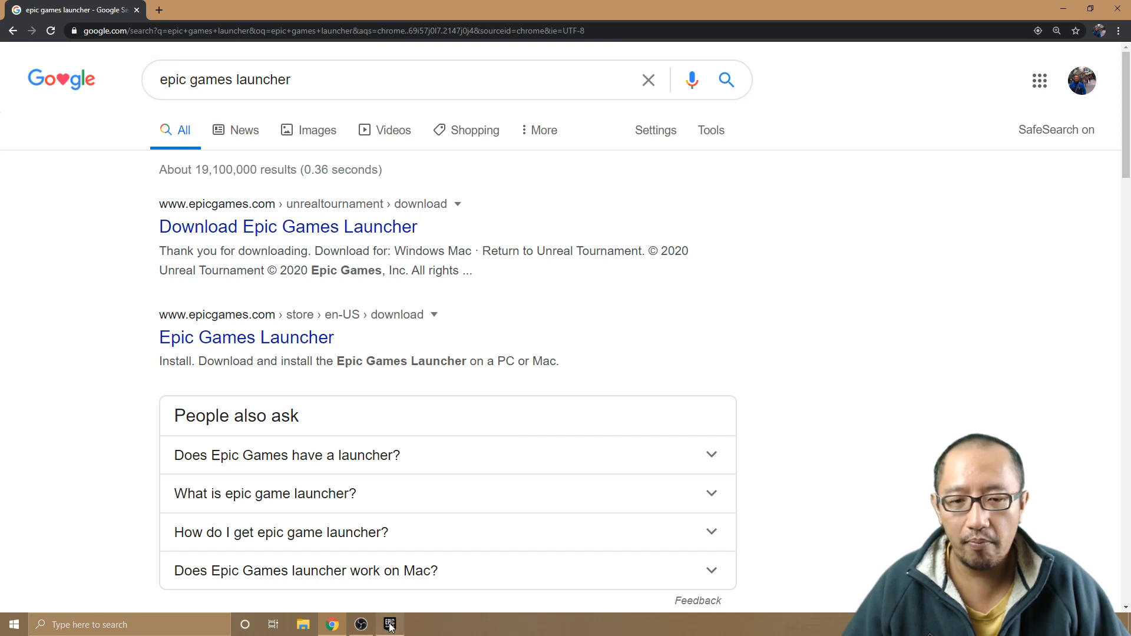
- Switch to the launcher's Store and scroll to the Free Games row showing Just Cause 4
{"action": "left_click", "coordinate": [390, 625]}
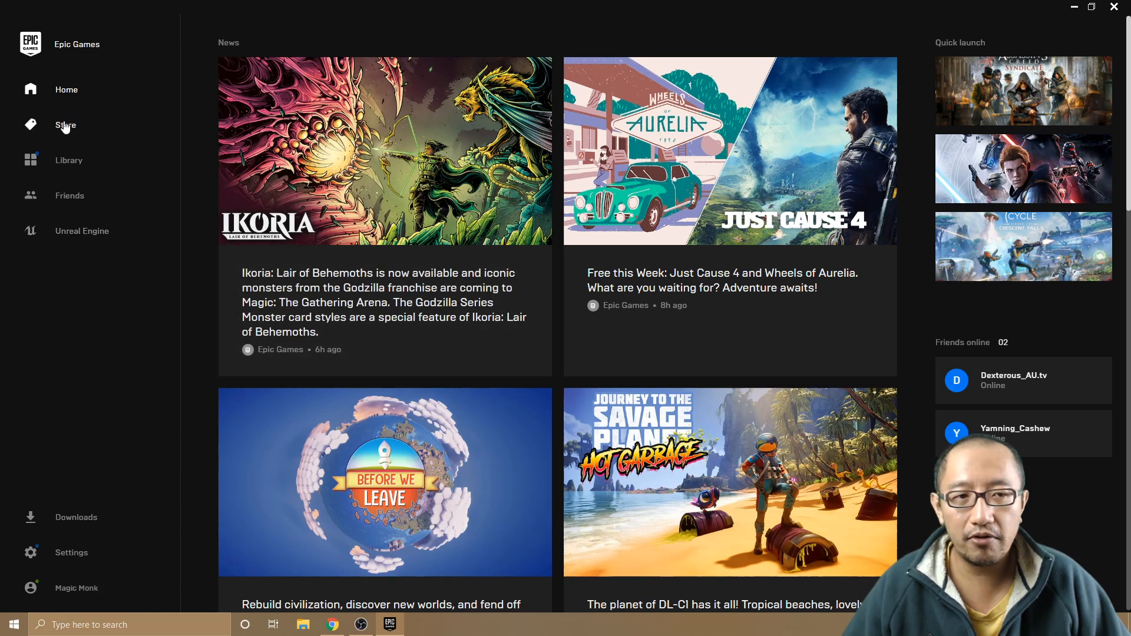
{"action": "left_click", "coordinate": [65, 125]}
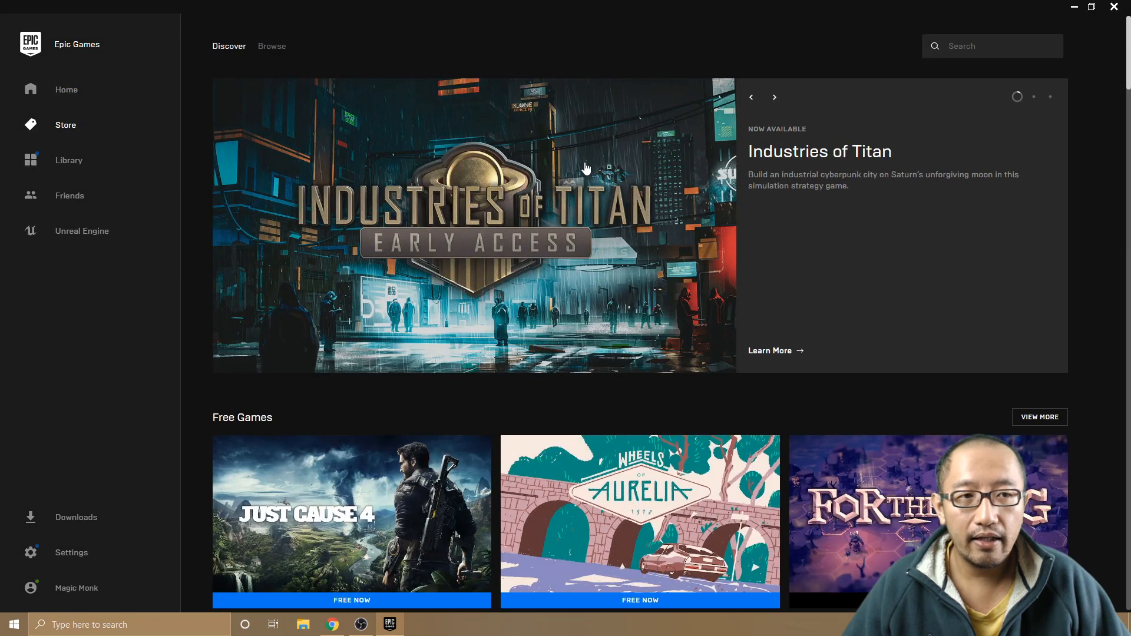
{"action": "mouse_move", "coordinate": [608, 224]}
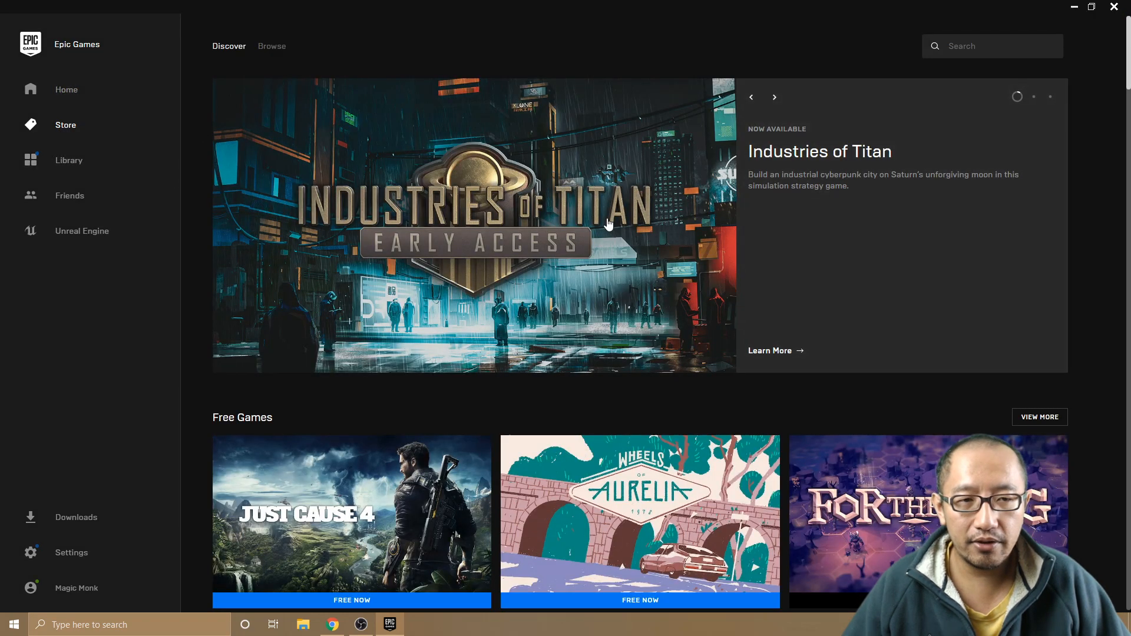
{"action": "scroll", "scroll_direction": "down", "scroll_amount": 3}
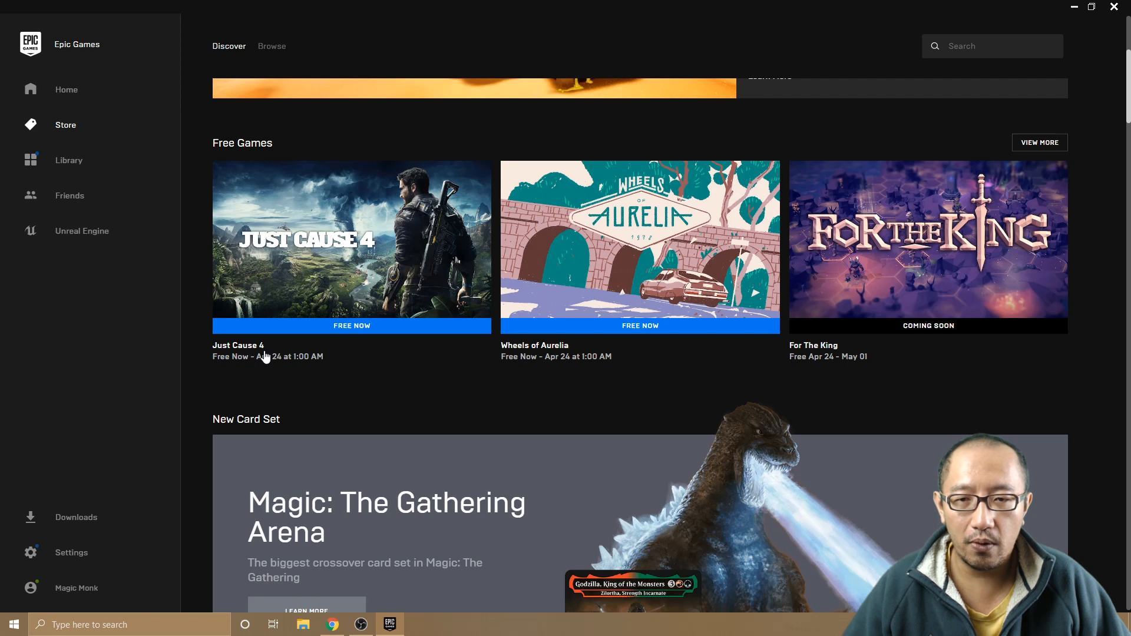
{"action": "mouse_move", "coordinate": [518, 363]}
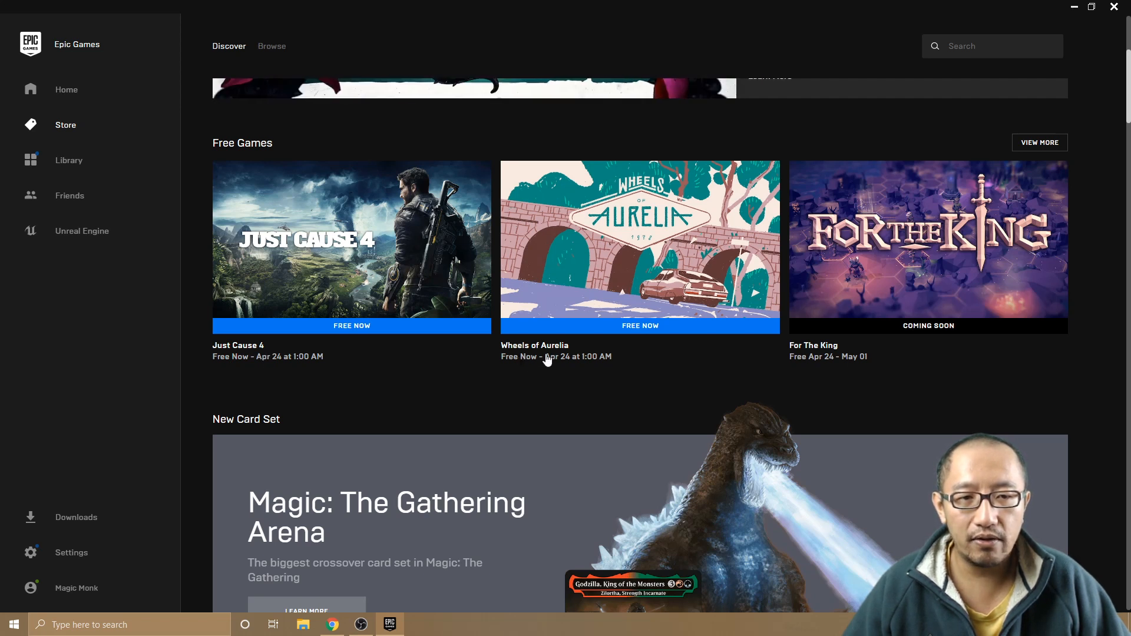
{"action": "mouse_move", "coordinate": [573, 358]}
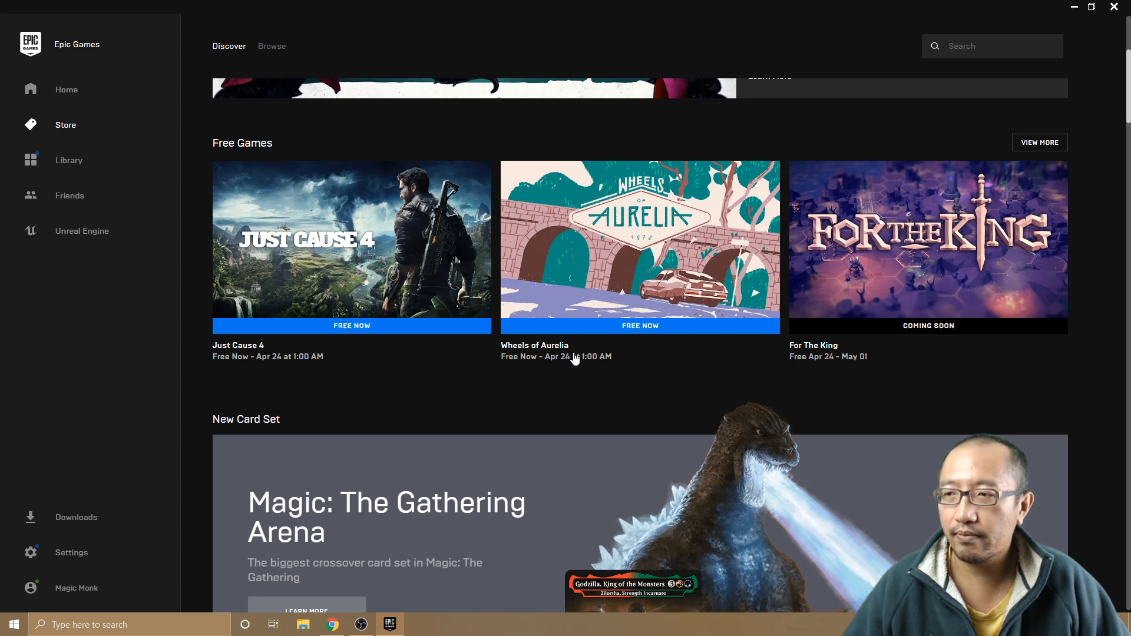
{"action": "mouse_move", "coordinate": [430, 231]}
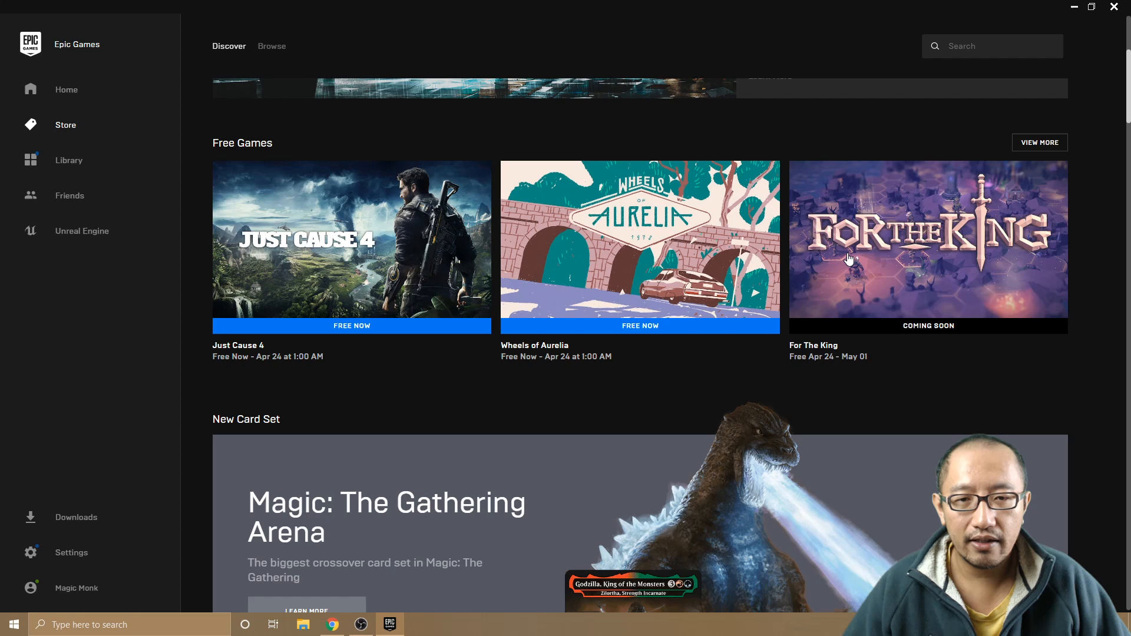
{"action": "mouse_move", "coordinate": [371, 262]}
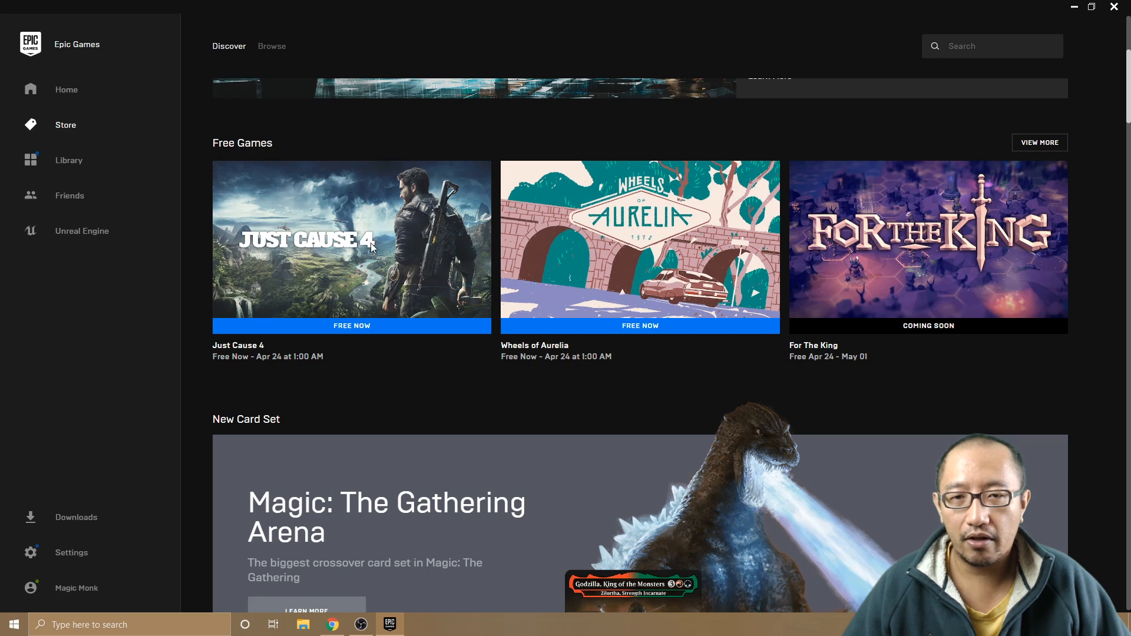
- Go to the Just Cause 4 store page and seek its trailer forward
{"action": "left_click", "coordinate": [352, 245]}
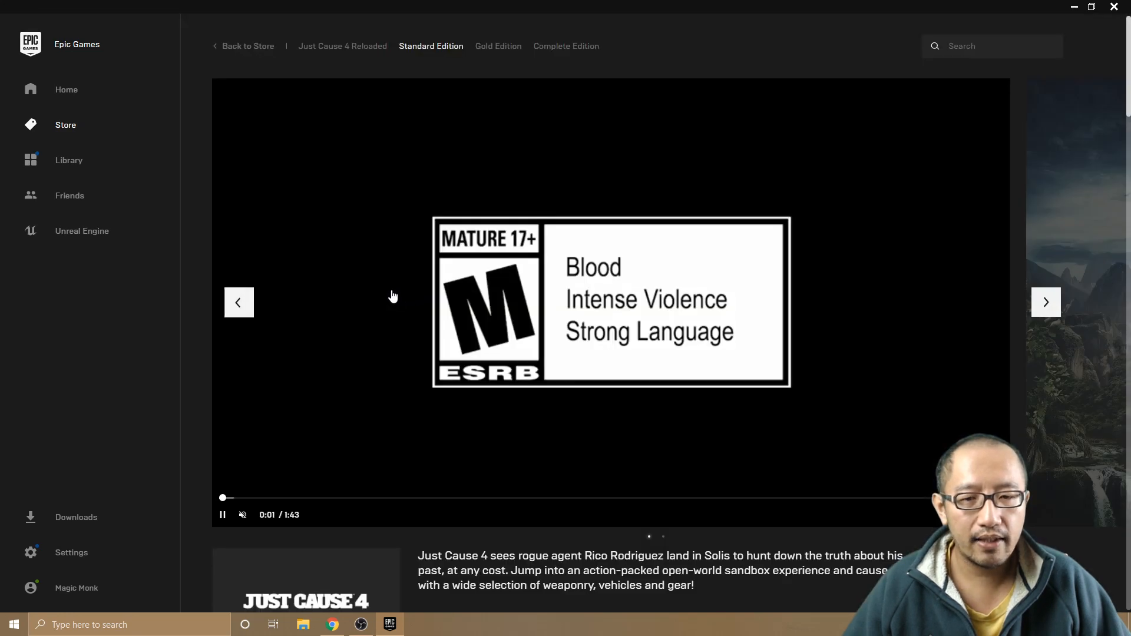
{"action": "scroll", "scroll_direction": "down", "scroll_amount": 3}
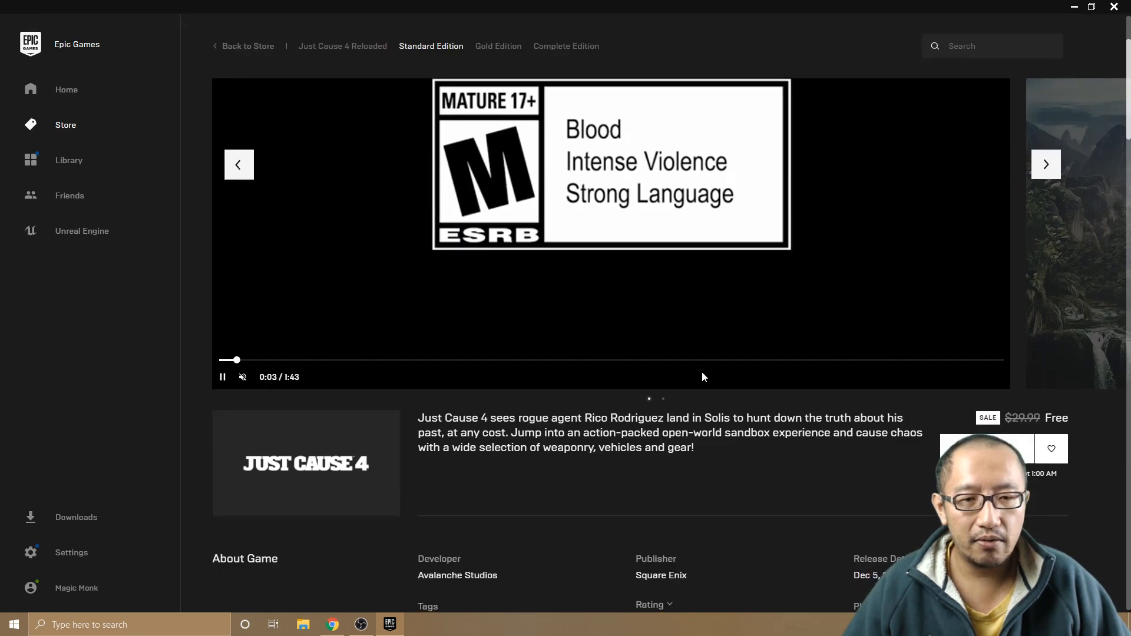
{"action": "left_click", "coordinate": [609, 360]}
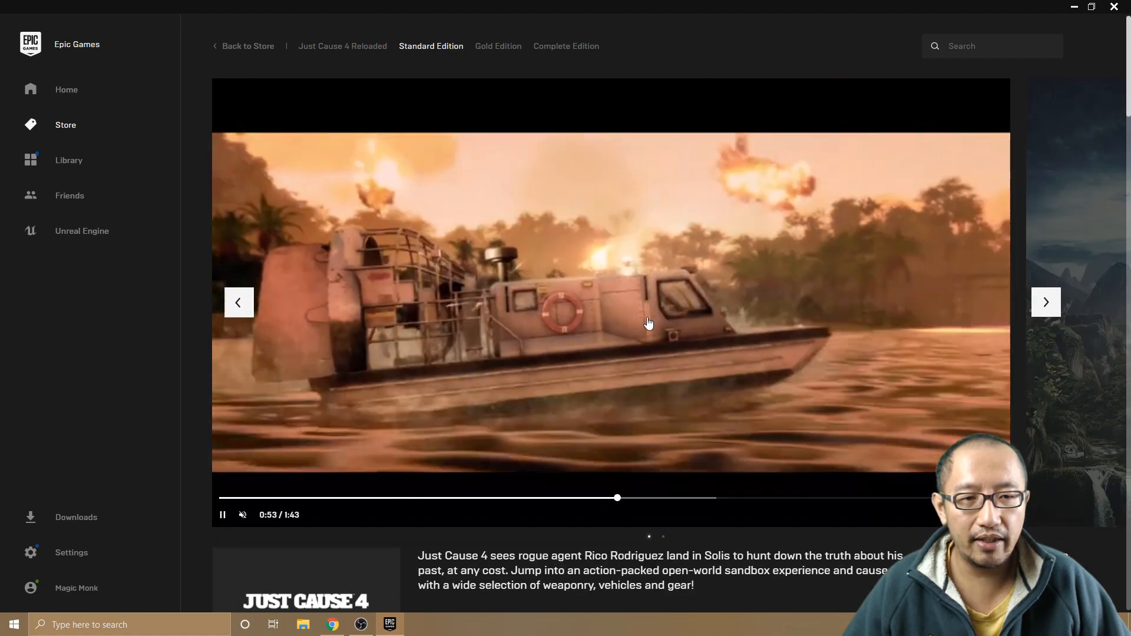
- Get Just Cause 4 and place the USD $0.00 order through checkout
{"action": "left_click", "coordinate": [222, 515]}
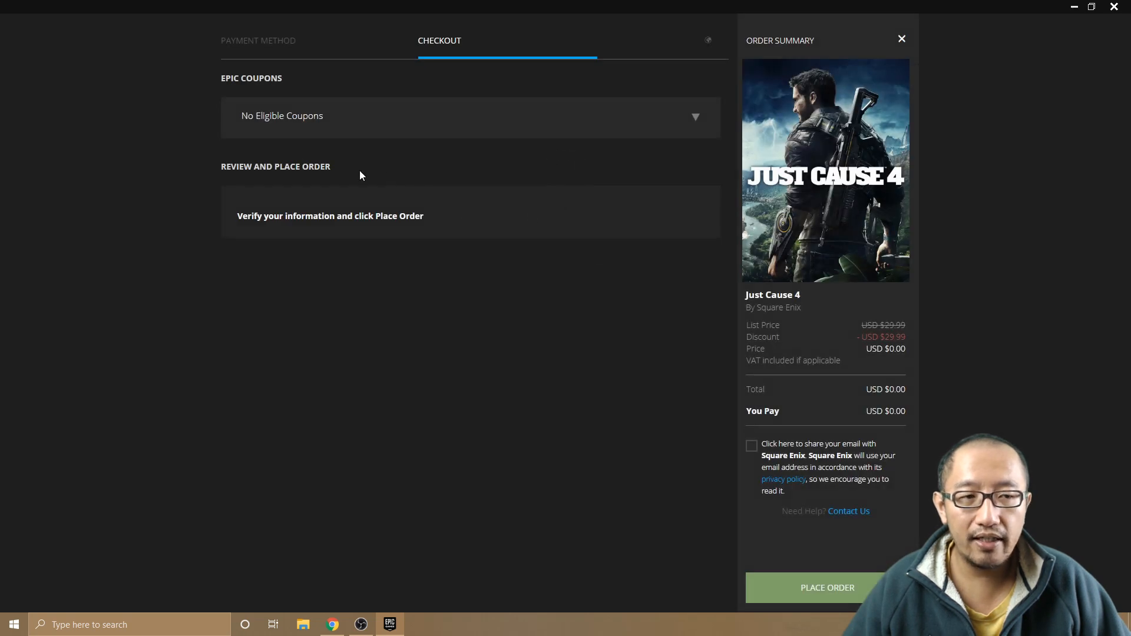
{"action": "mouse_move", "coordinate": [755, 462]}
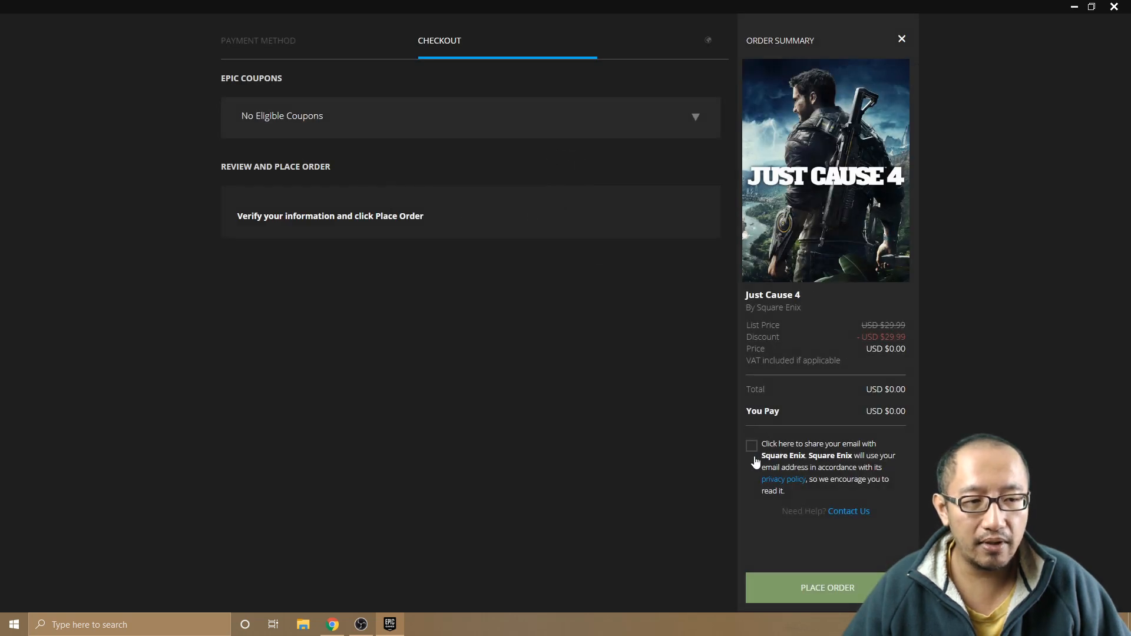
{"action": "mouse_move", "coordinate": [843, 460]}
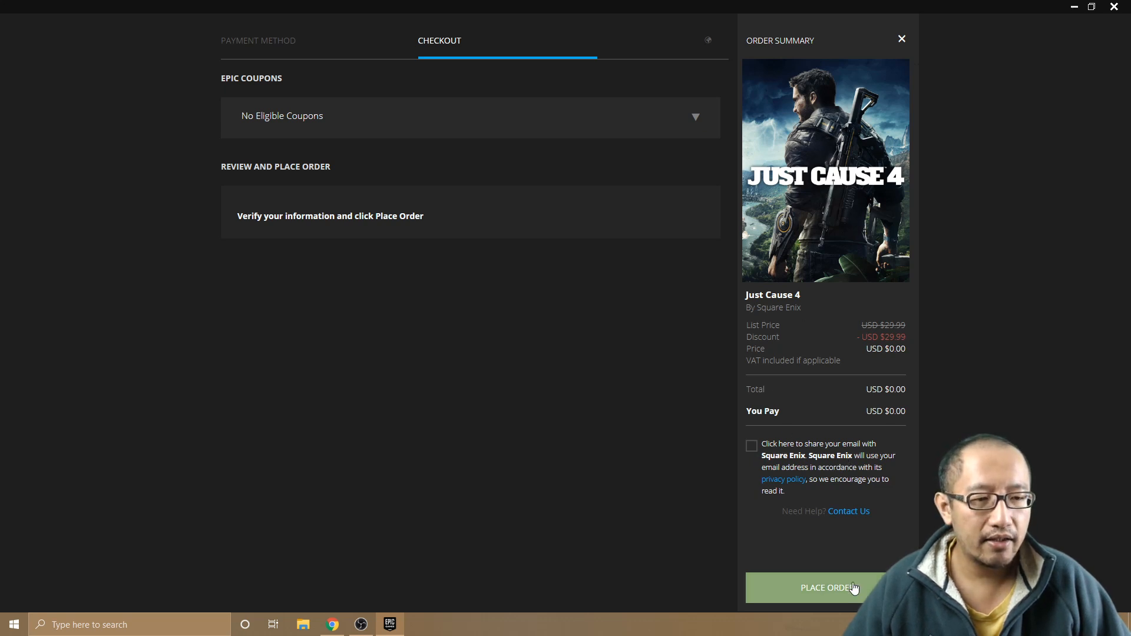
{"action": "left_click", "coordinate": [825, 587]}
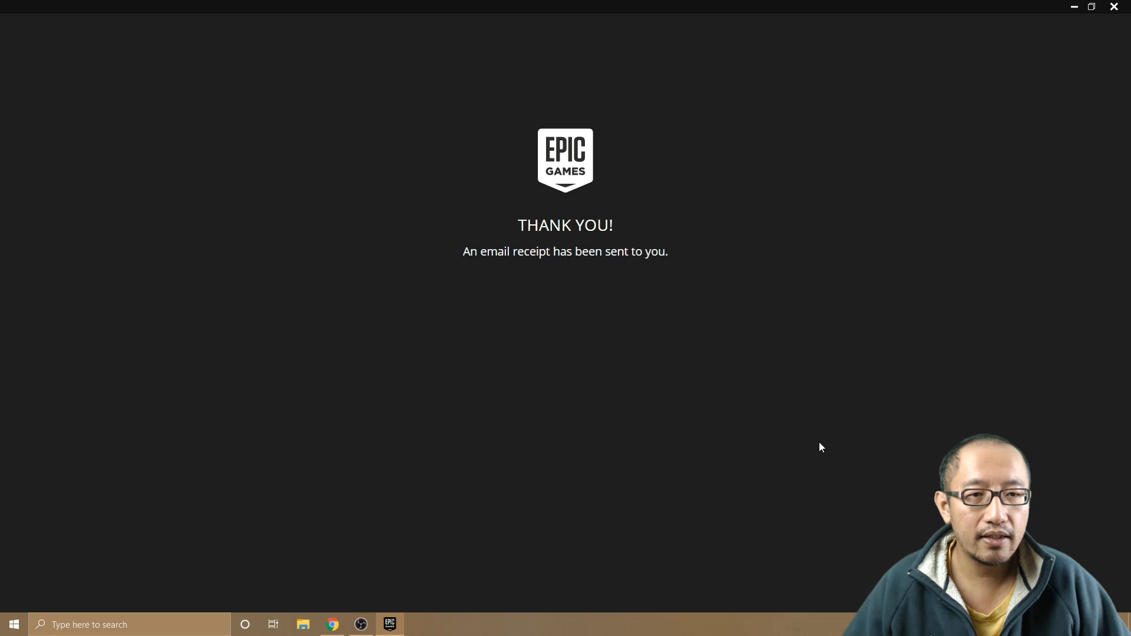
{"action": "mouse_move", "coordinate": [592, 398]}
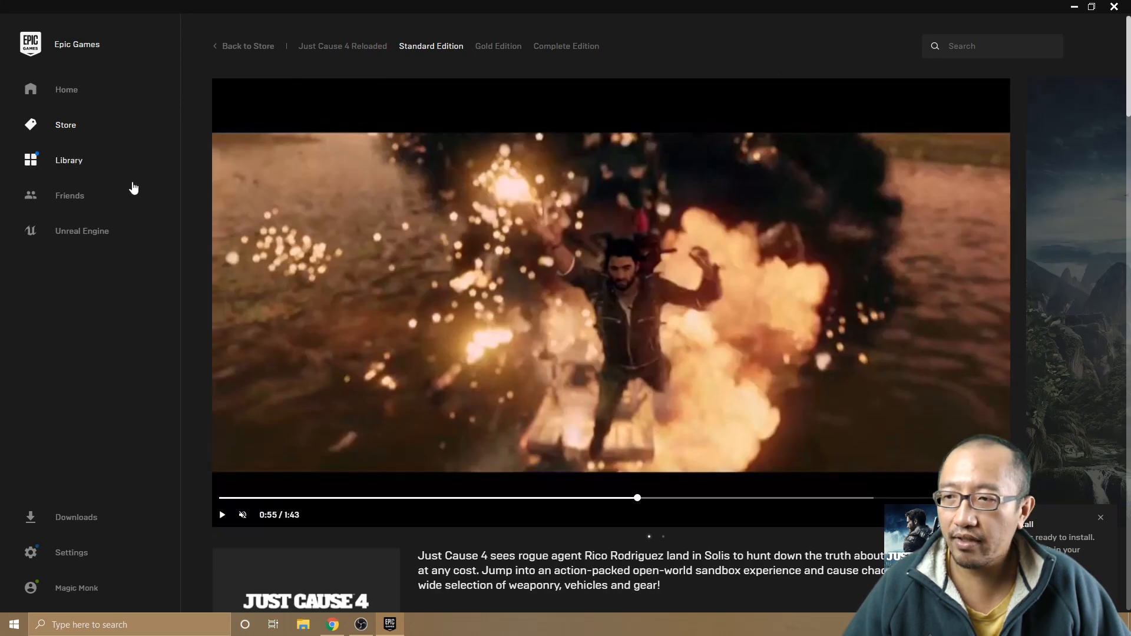
{"action": "left_click", "coordinate": [69, 160]}
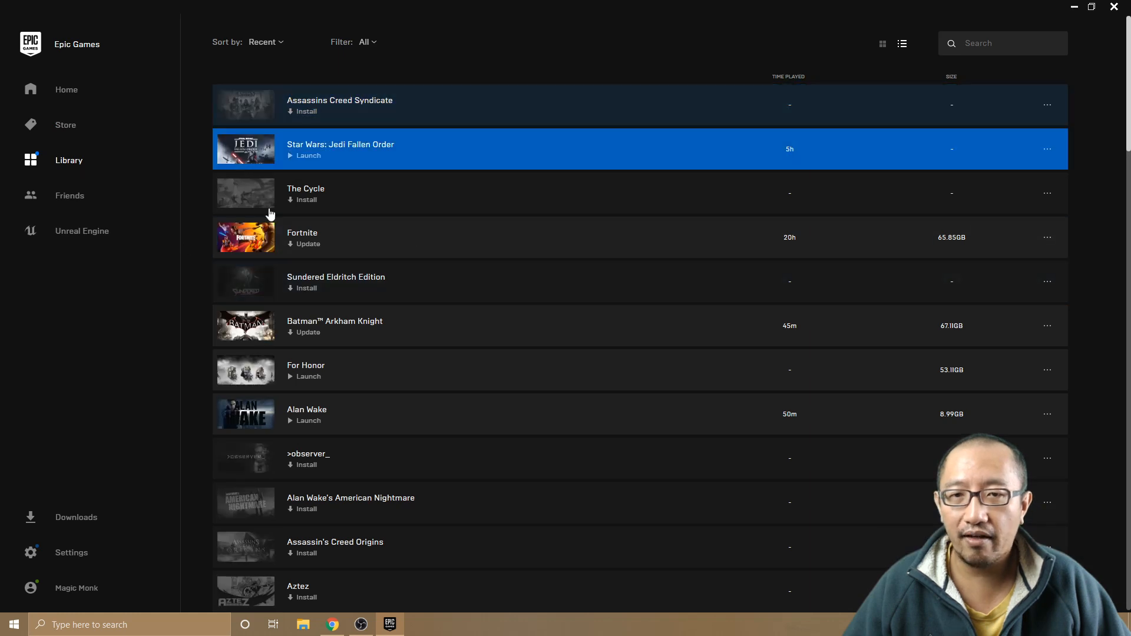
{"action": "scroll", "scroll_direction": "down", "scroll_amount": 3}
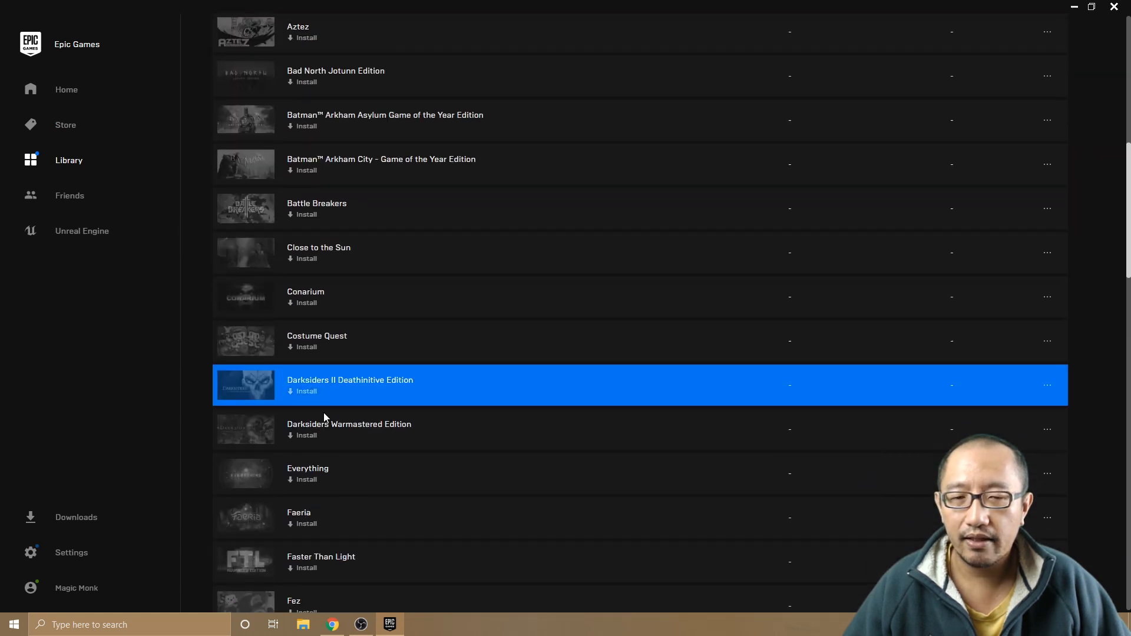
{"action": "scroll", "scroll_direction": "down", "scroll_amount": 3}
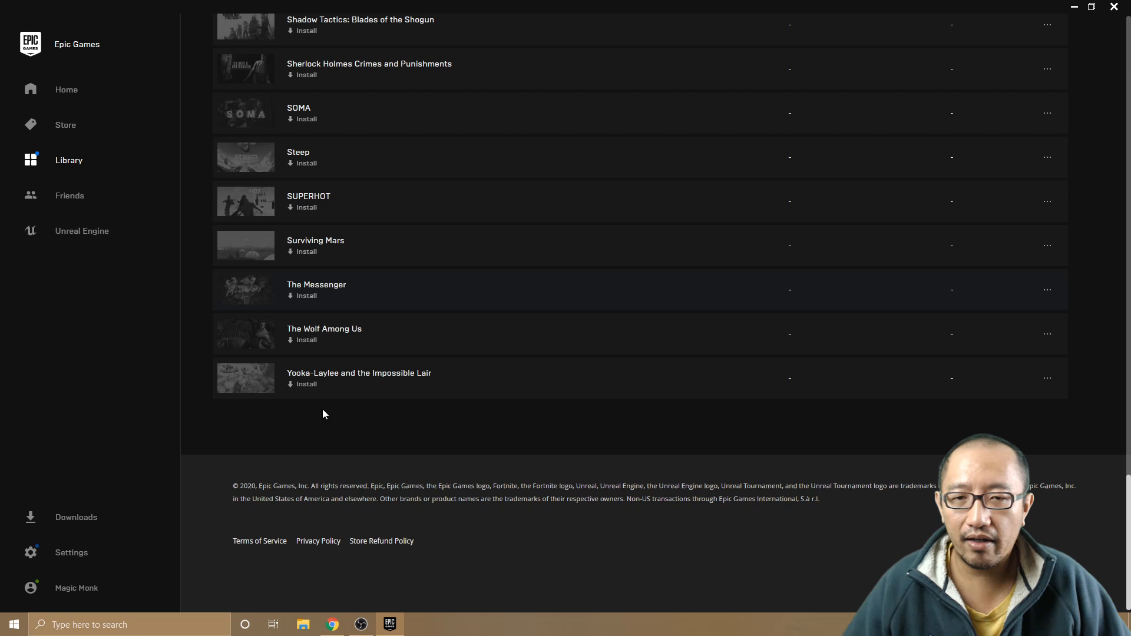
{"action": "scroll", "scroll_direction": "up", "scroll_amount": 3}
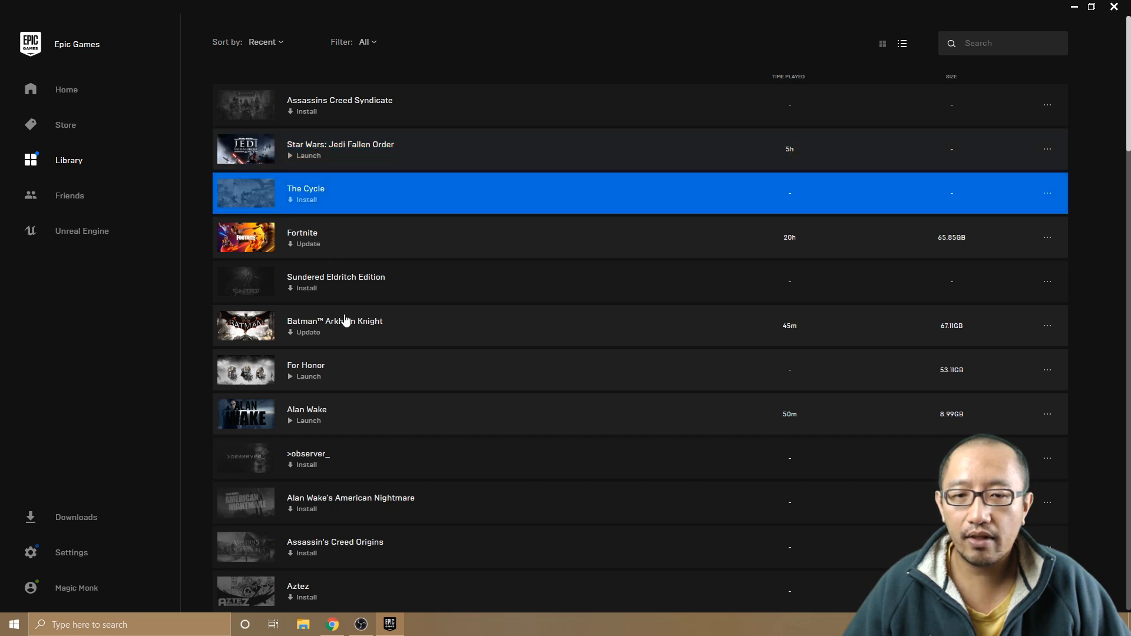
{"action": "left_click", "coordinate": [335, 547]}
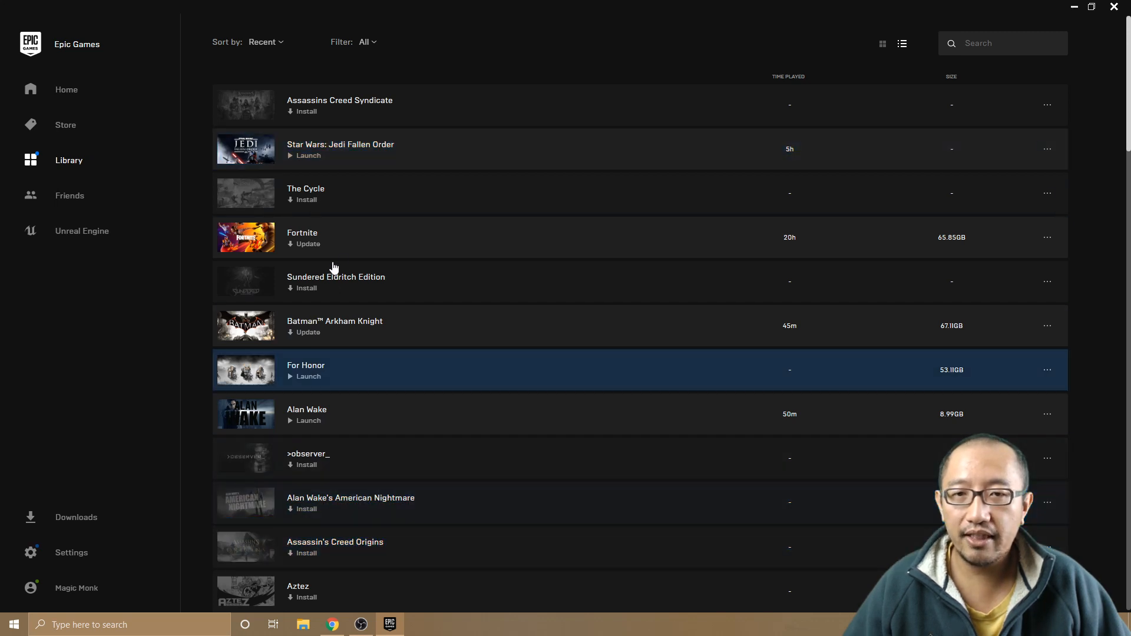
{"action": "left_click", "coordinate": [354, 325]}
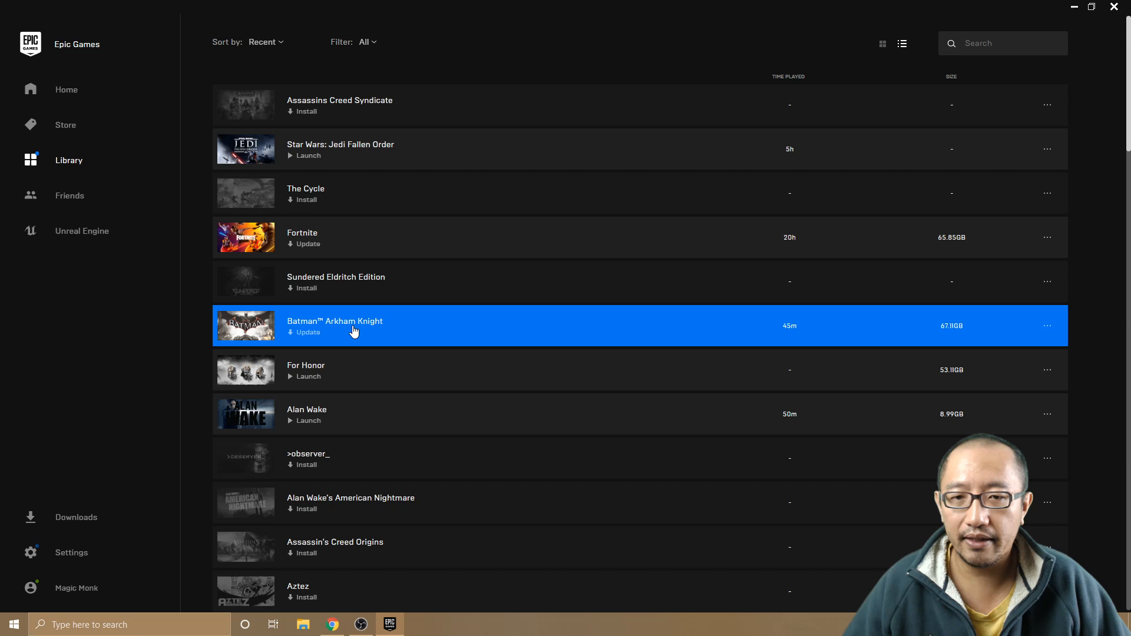
{"action": "left_click", "coordinate": [336, 413]}
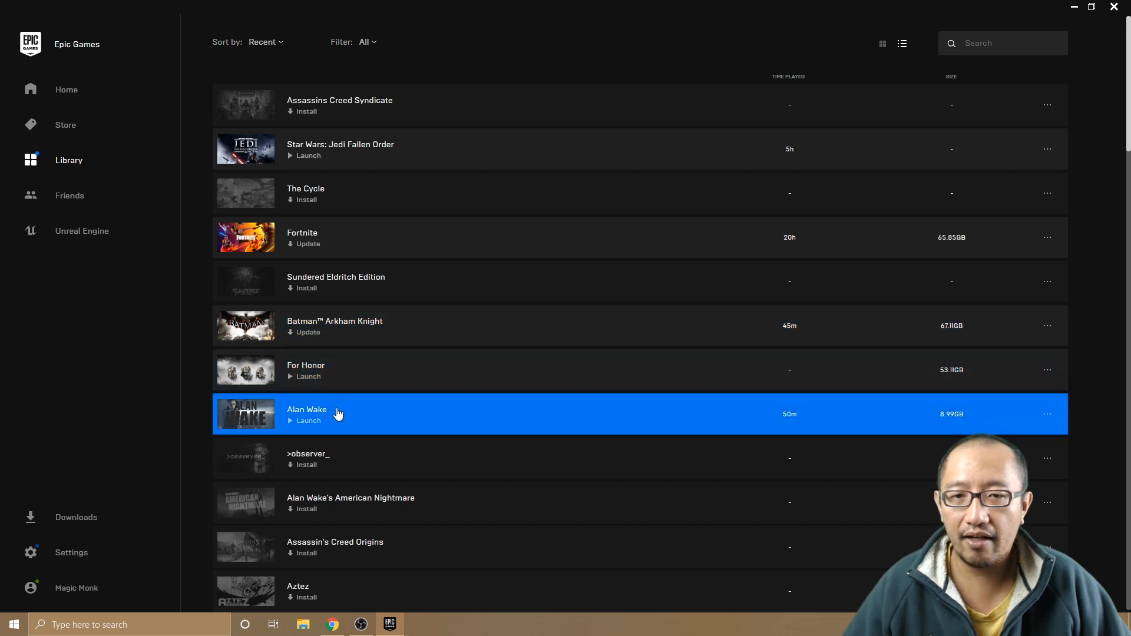
{"action": "scroll", "scroll_direction": "down", "scroll_amount": 3}
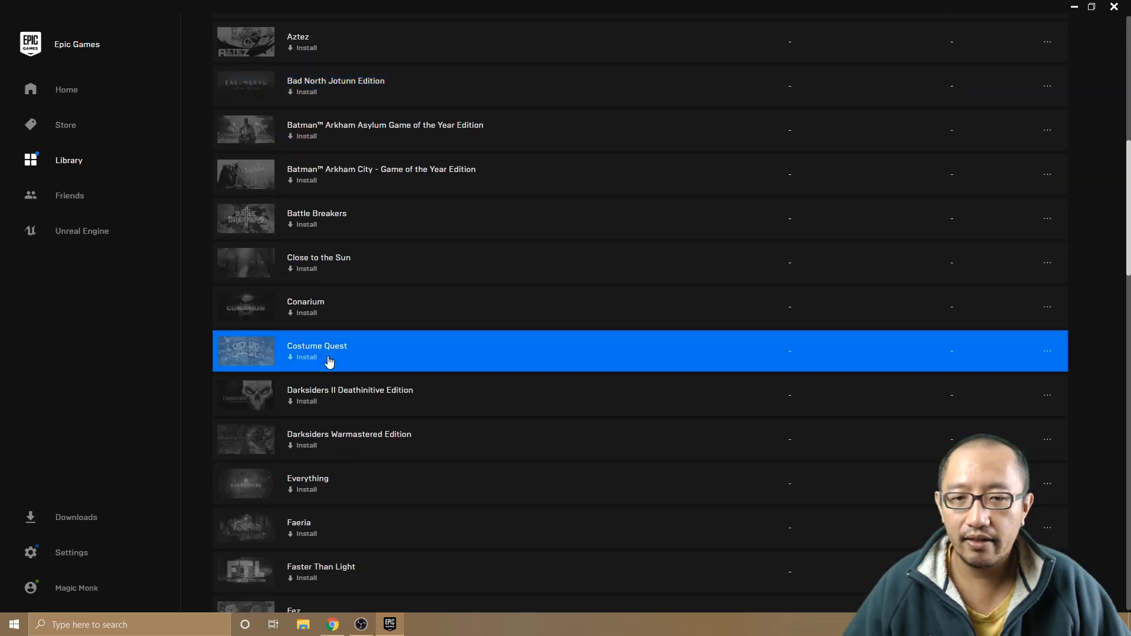
{"action": "scroll", "scroll_direction": "down", "scroll_amount": 3}
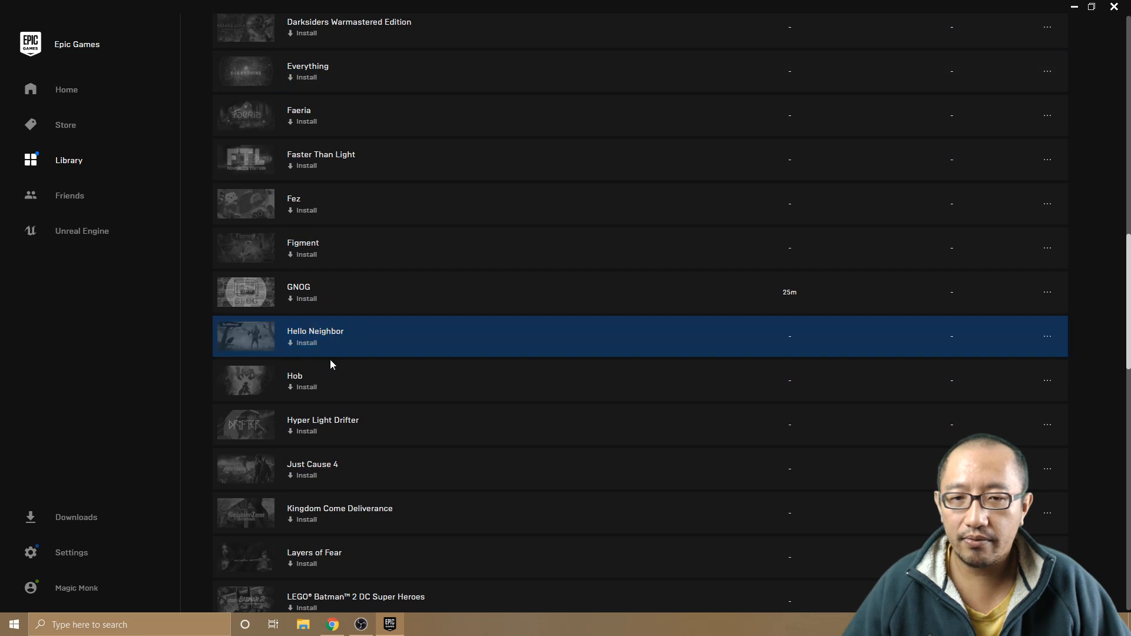
{"action": "scroll", "scroll_direction": "down", "scroll_amount": 3}
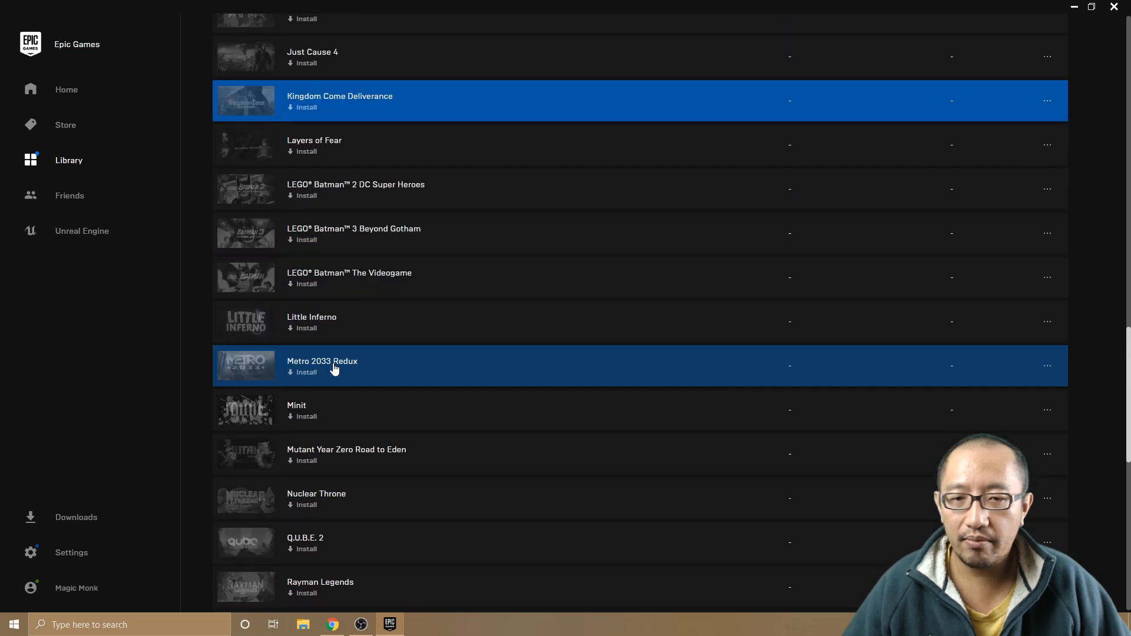
{"action": "scroll", "scroll_direction": "down", "scroll_amount": 3}
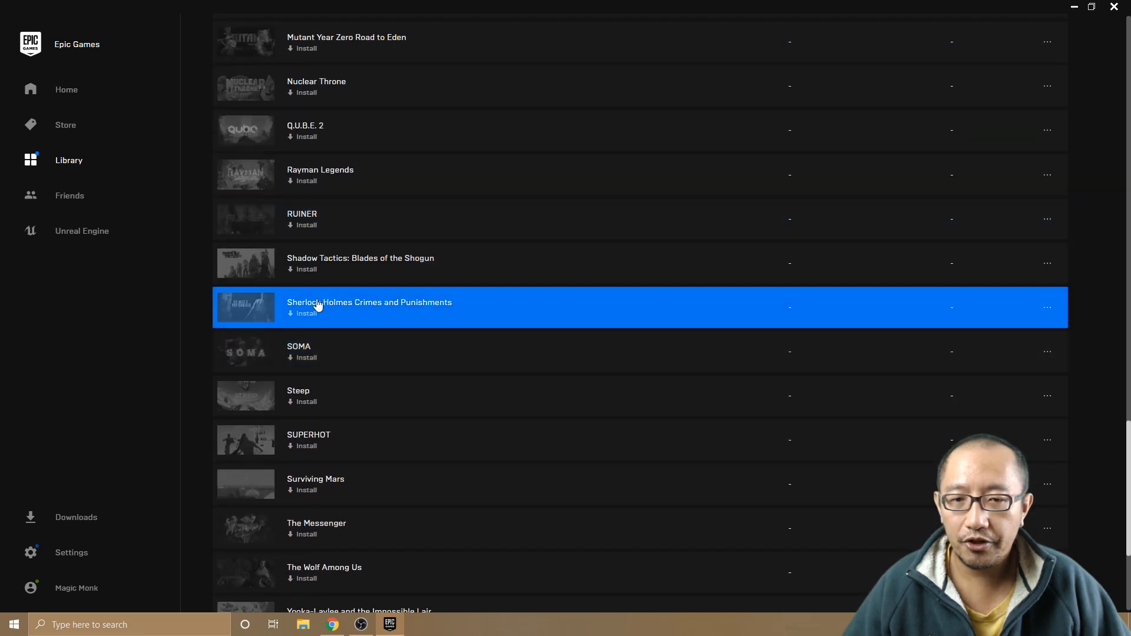
{"action": "scroll", "scroll_direction": "down", "scroll_amount": 3}
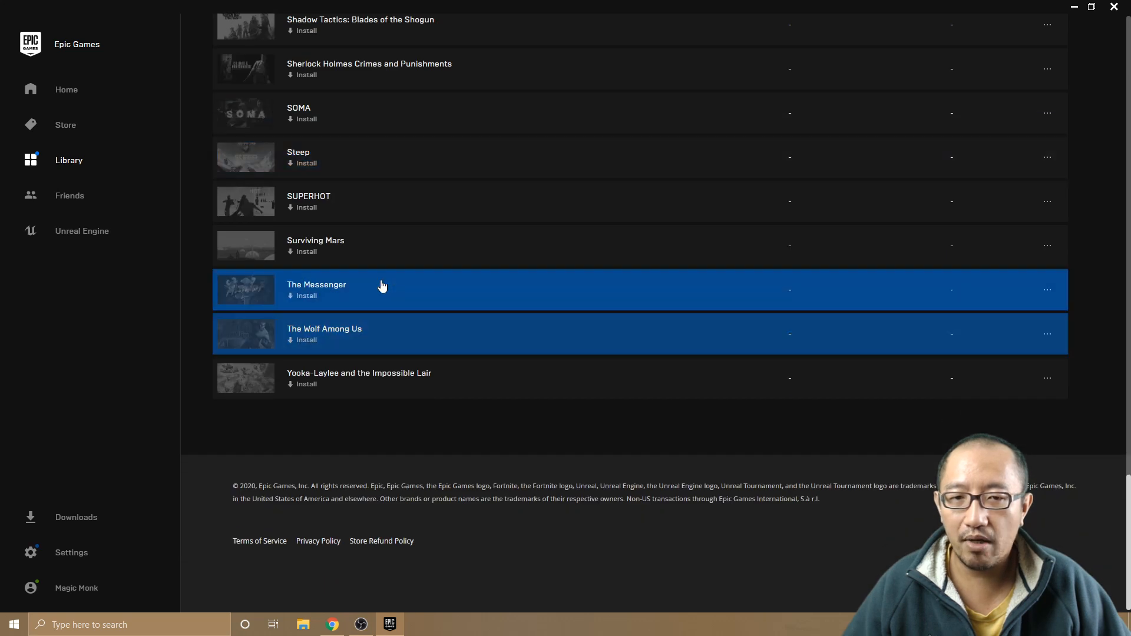
{"action": "scroll", "scroll_direction": "up", "scroll_amount": 3}
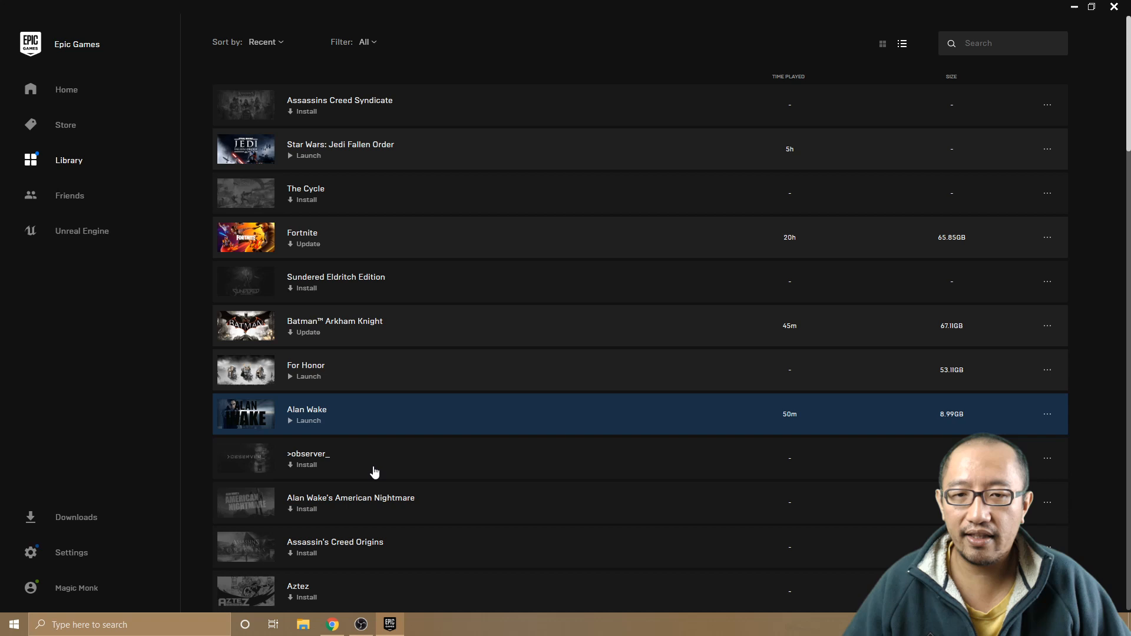
{"action": "left_click", "coordinate": [333, 105]}
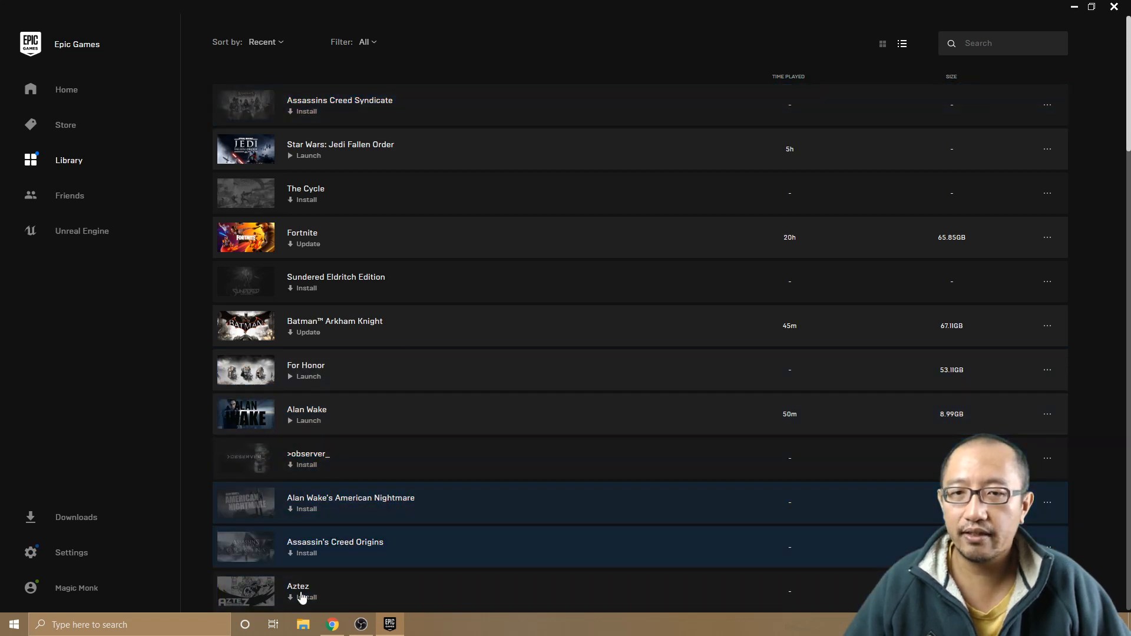
{"action": "left_click", "coordinate": [404, 457]}
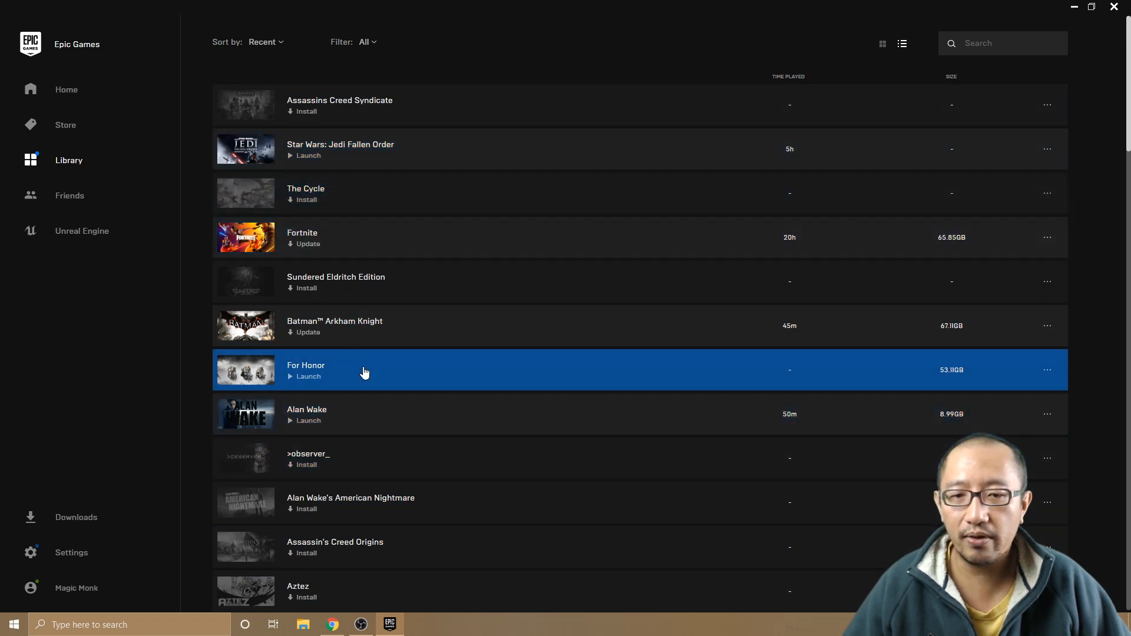
{"action": "mouse_move", "coordinate": [359, 384]}
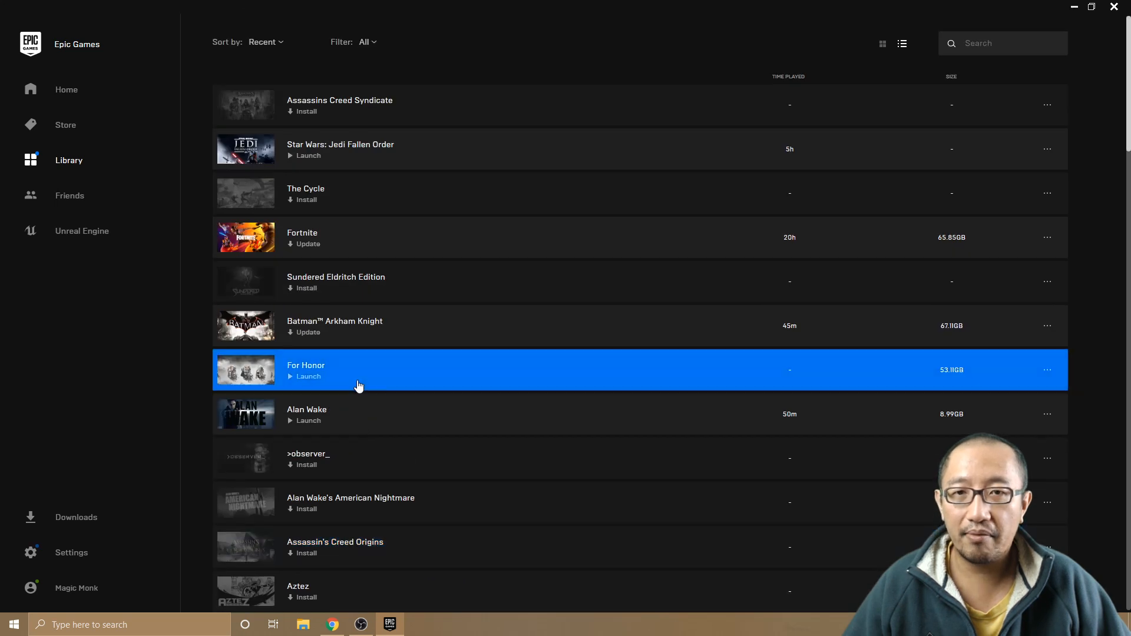
{"action": "scroll", "scroll_direction": "down", "scroll_amount": 3}
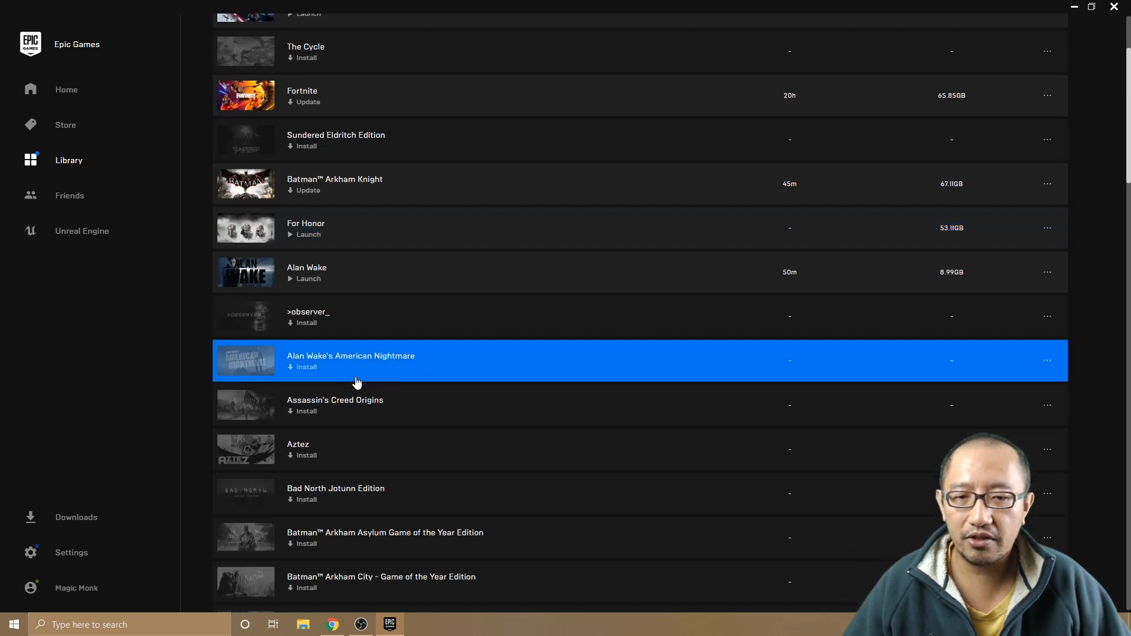
{"action": "scroll", "scroll_direction": "down", "scroll_amount": 3}
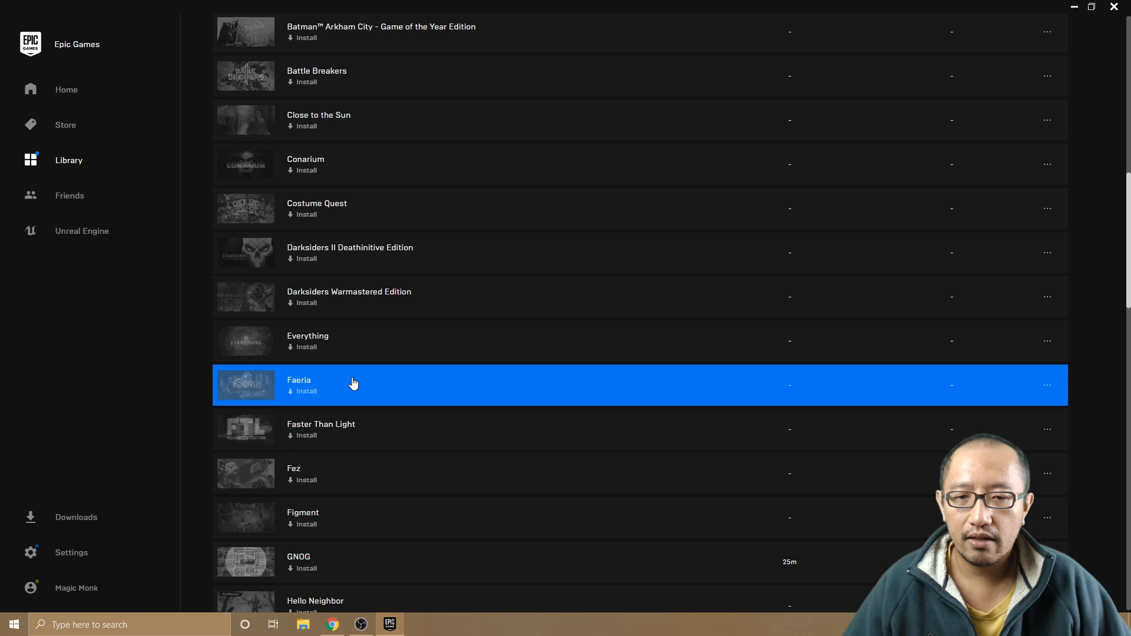
{"action": "scroll", "scroll_direction": "down", "scroll_amount": 3}
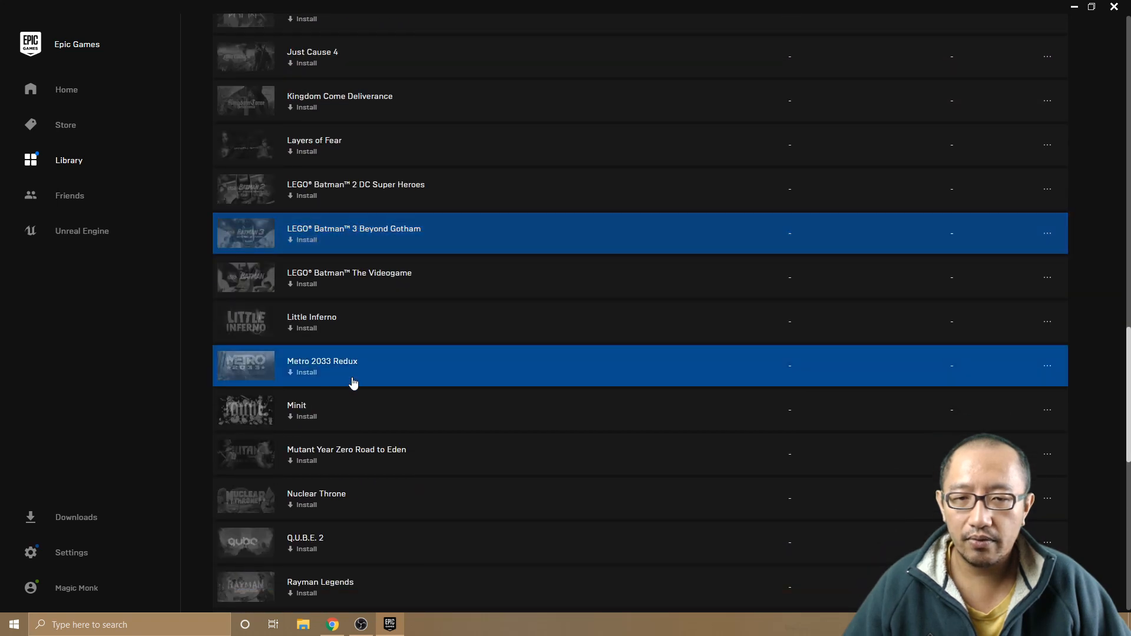
- Start installing Just Cause 4 from the Library, bringing up its EULA
{"action": "left_click", "coordinate": [351, 365]}
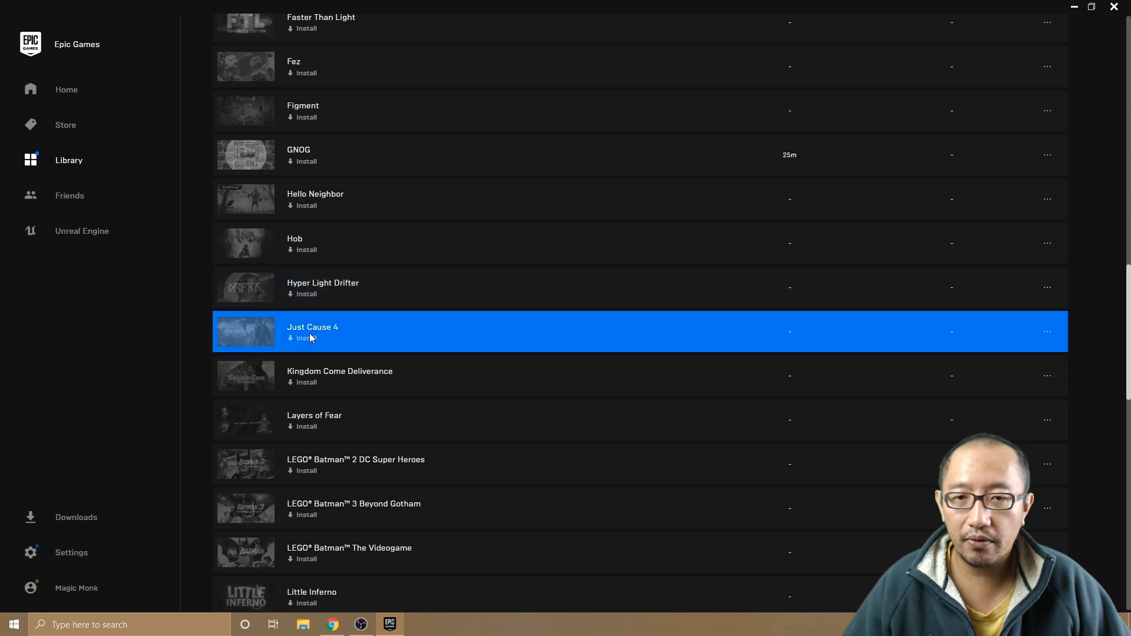
{"action": "left_click", "coordinate": [307, 338]}
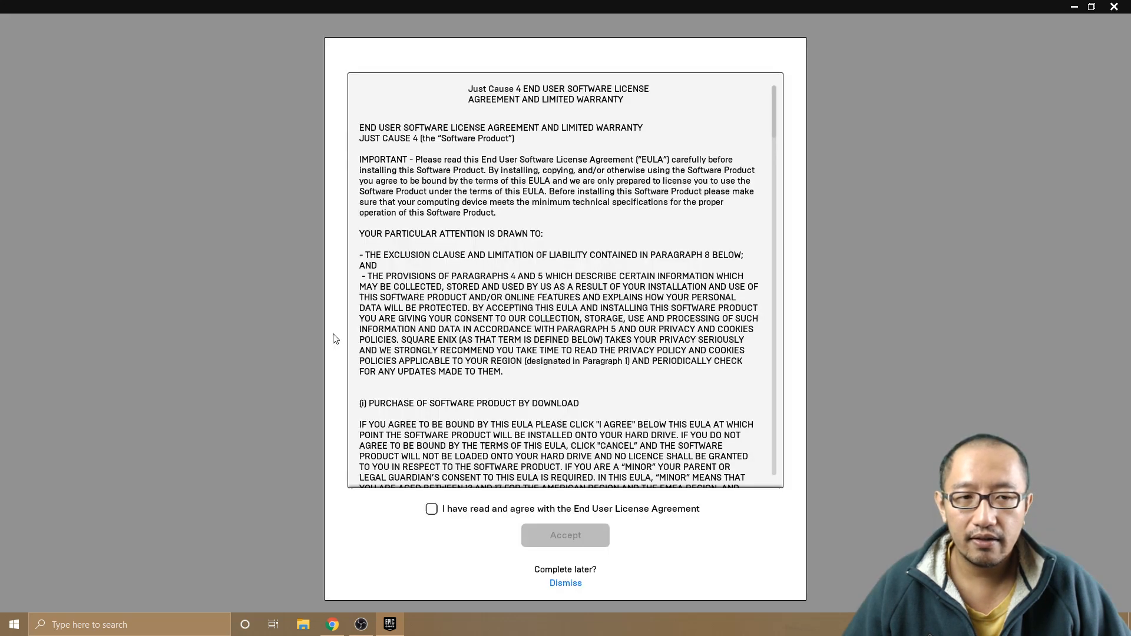